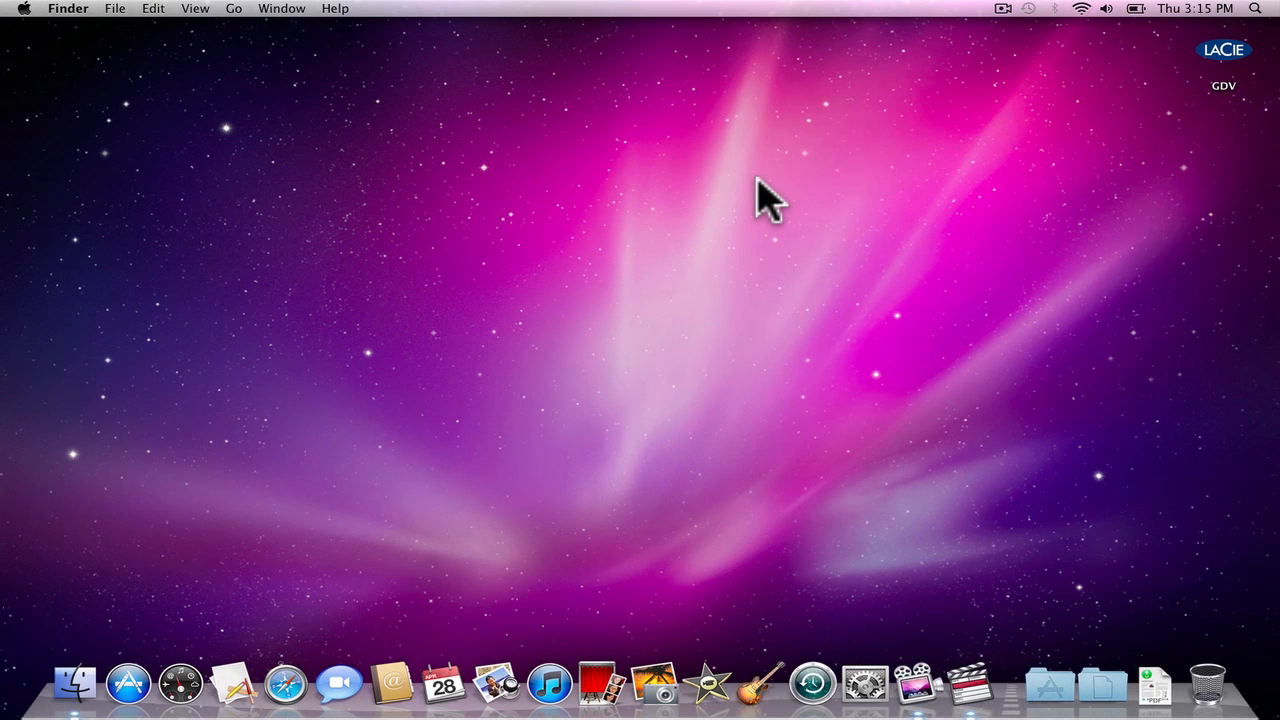
mouse_move(470, 358)
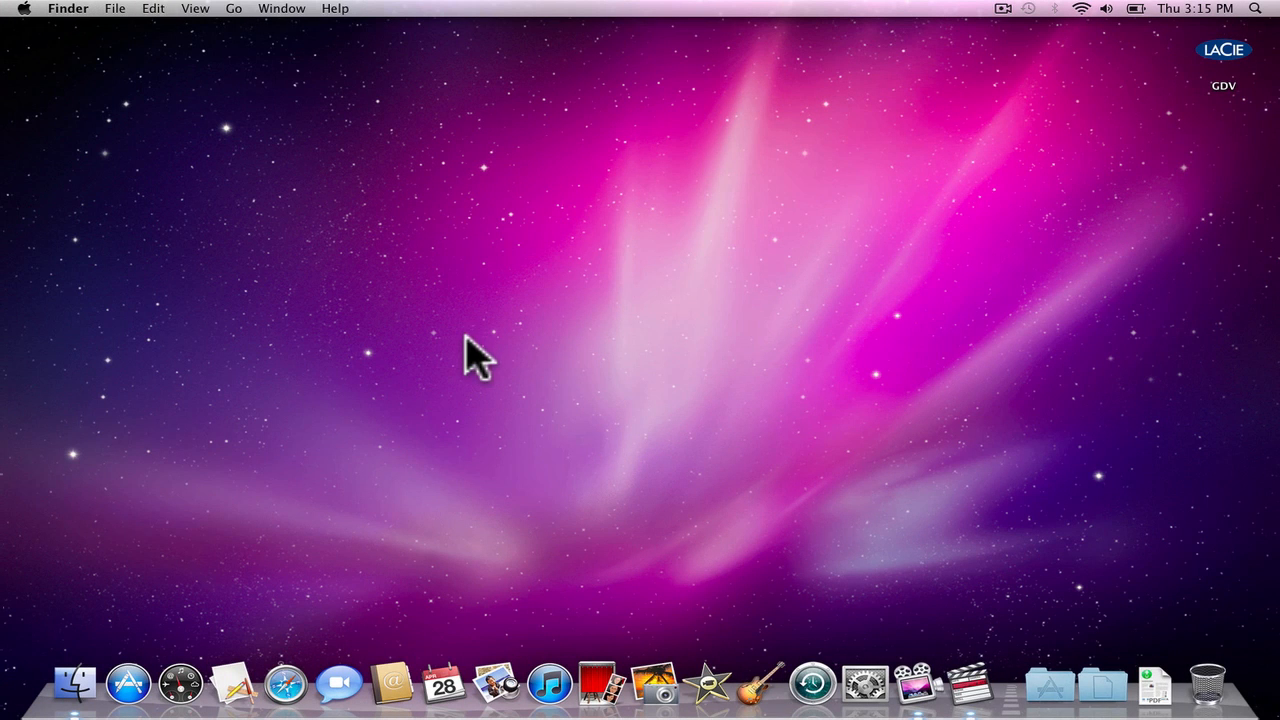
- Bring up a new Finder window on the interfacedemo home folder from the Dock
click(74, 690)
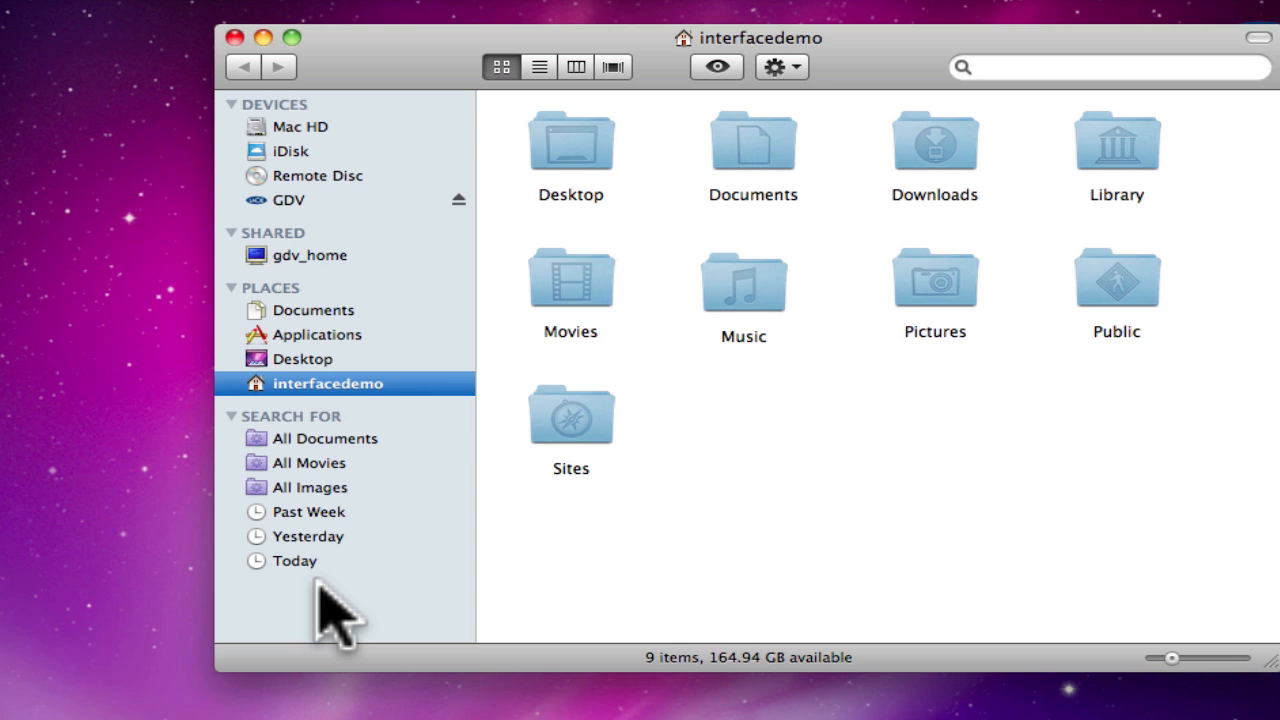
mouse_move(320, 620)
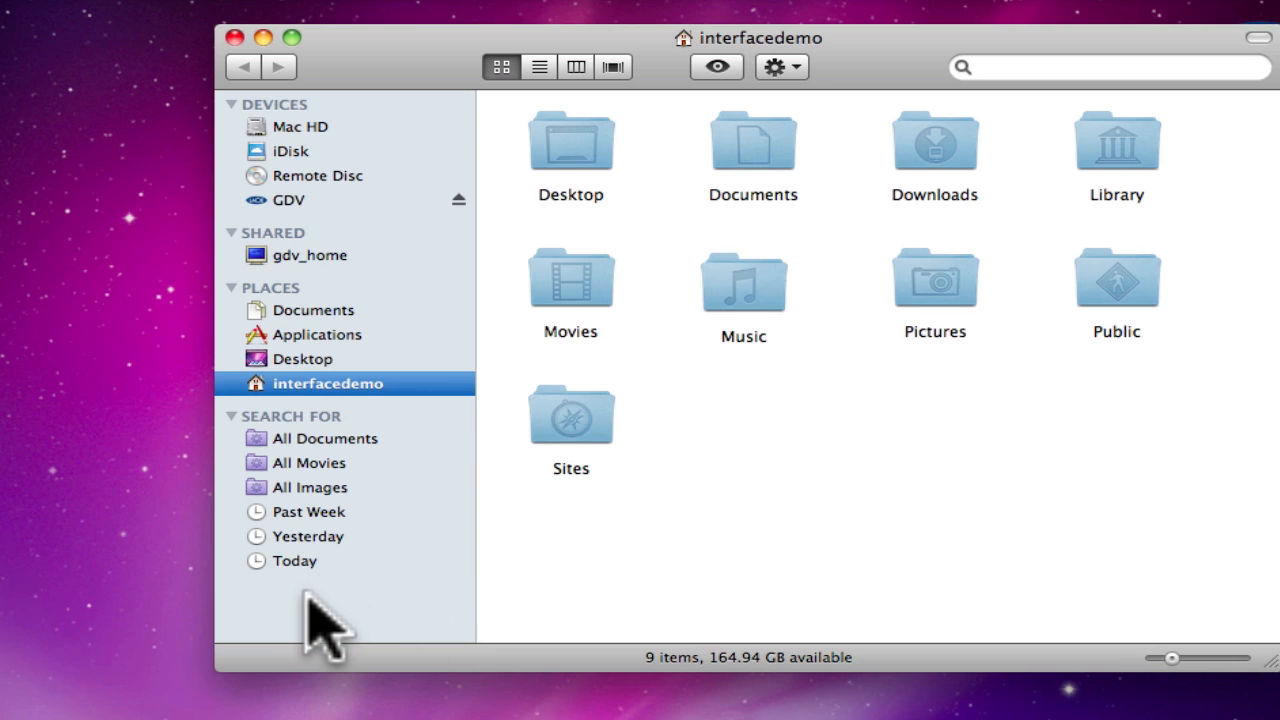
- In Sidebar Preferences, hide every Shared, Places and Search For item, leaving only Devices
right_click(318, 630)
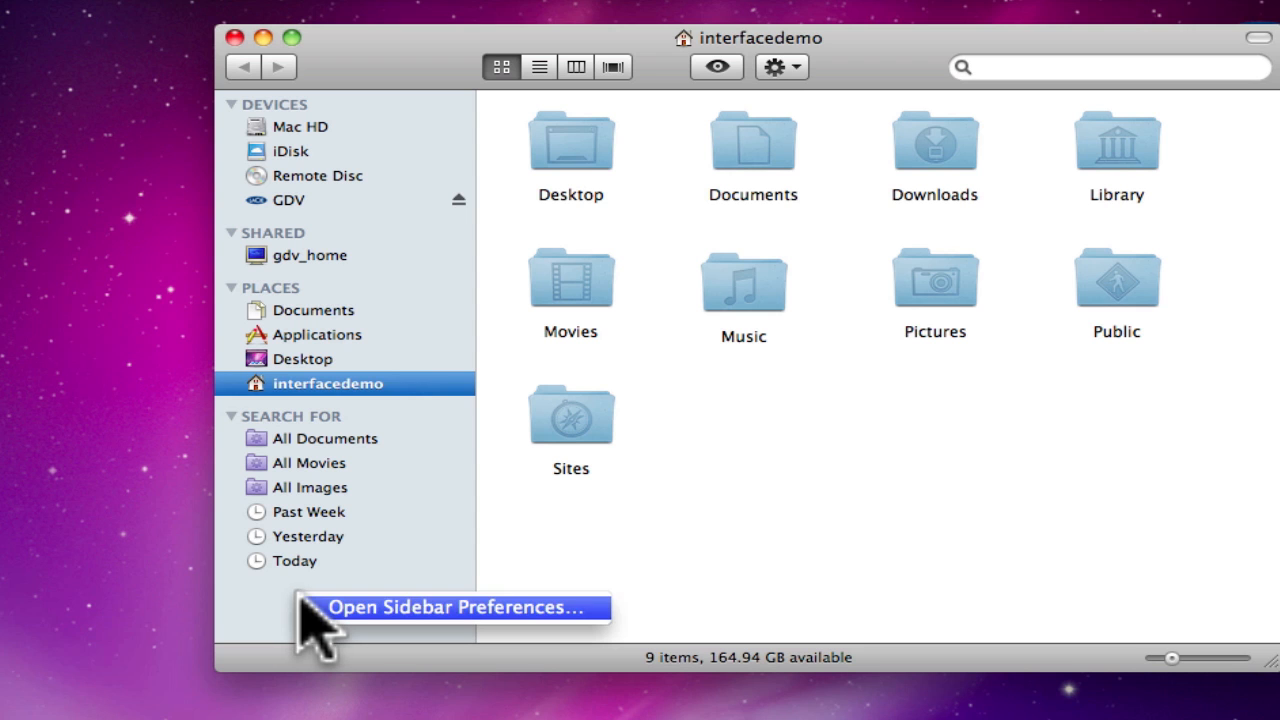
click(444, 610)
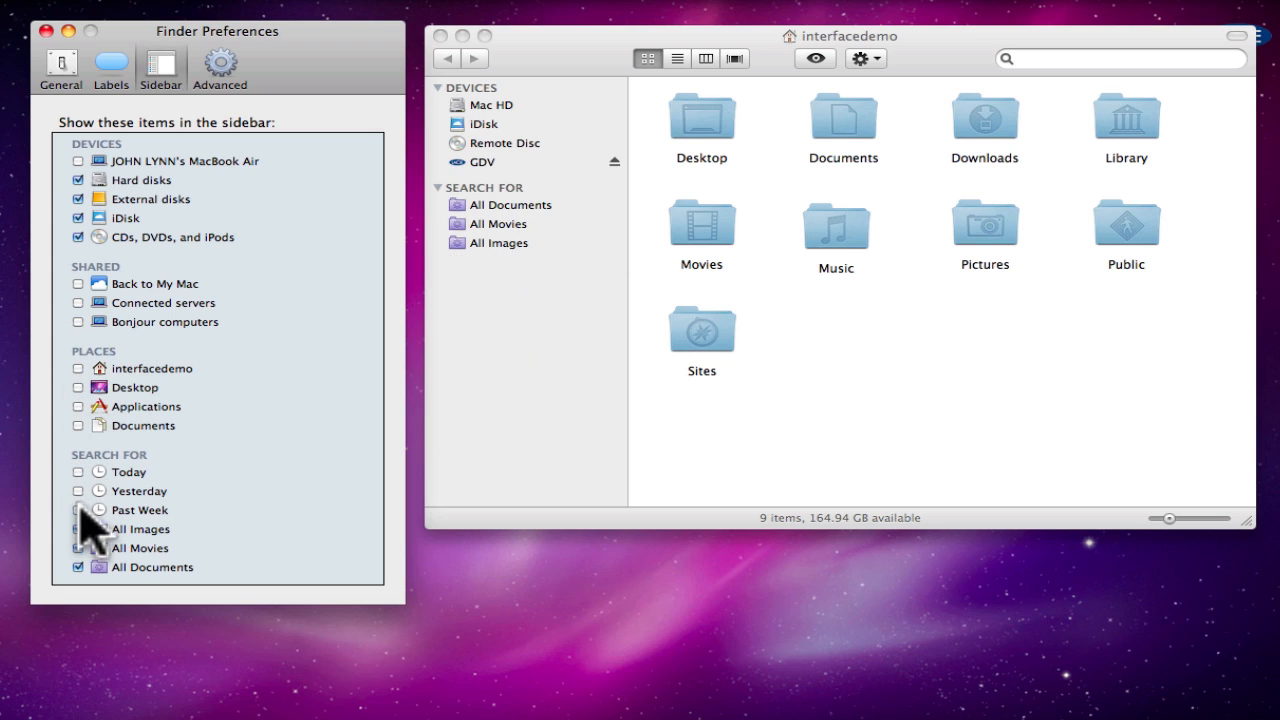
click(80, 568)
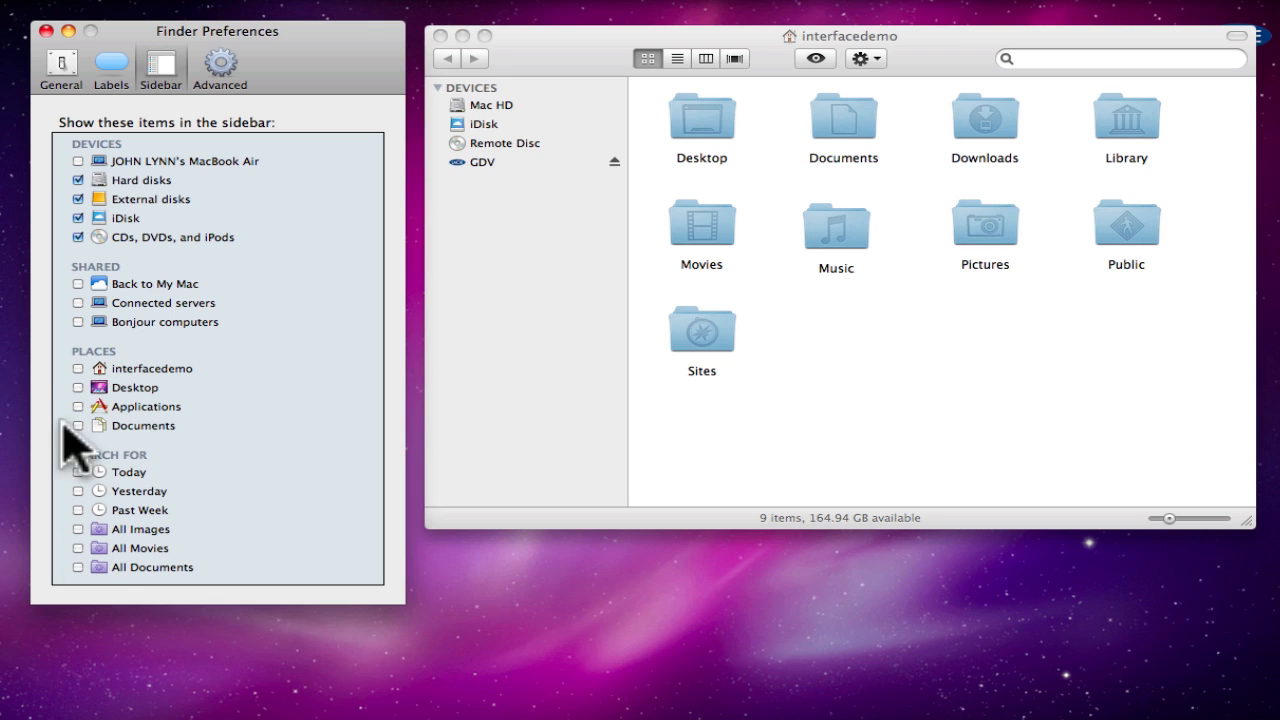
click(64, 30)
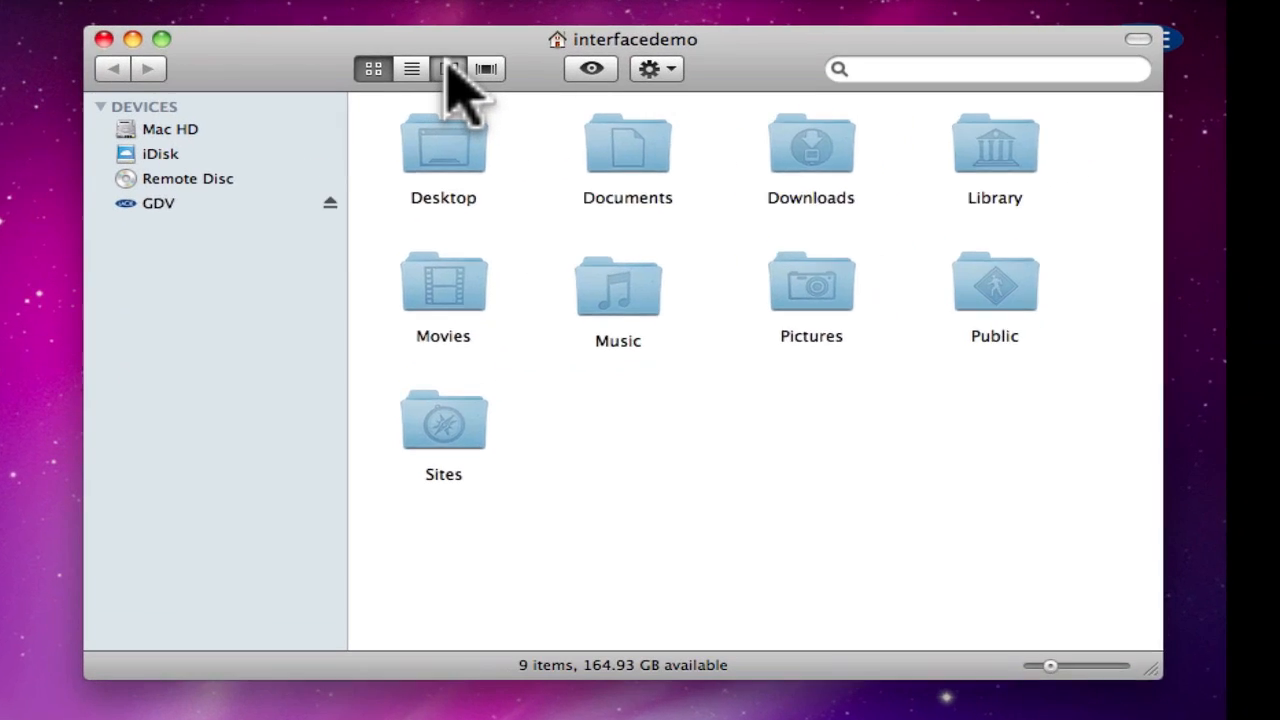
- In column view, browse GDV > CLASS MEDIA > JAMAICA PROMO and add Jamaica Media to Places
click(444, 68)
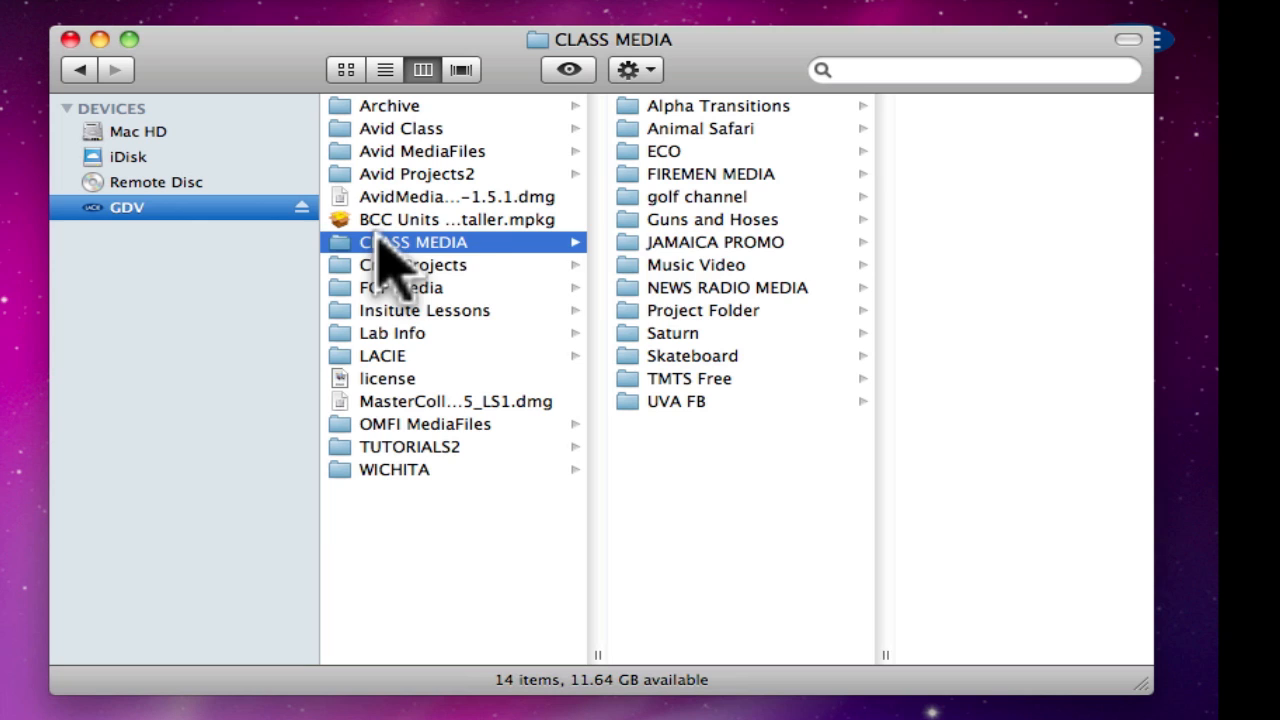
click(716, 242)
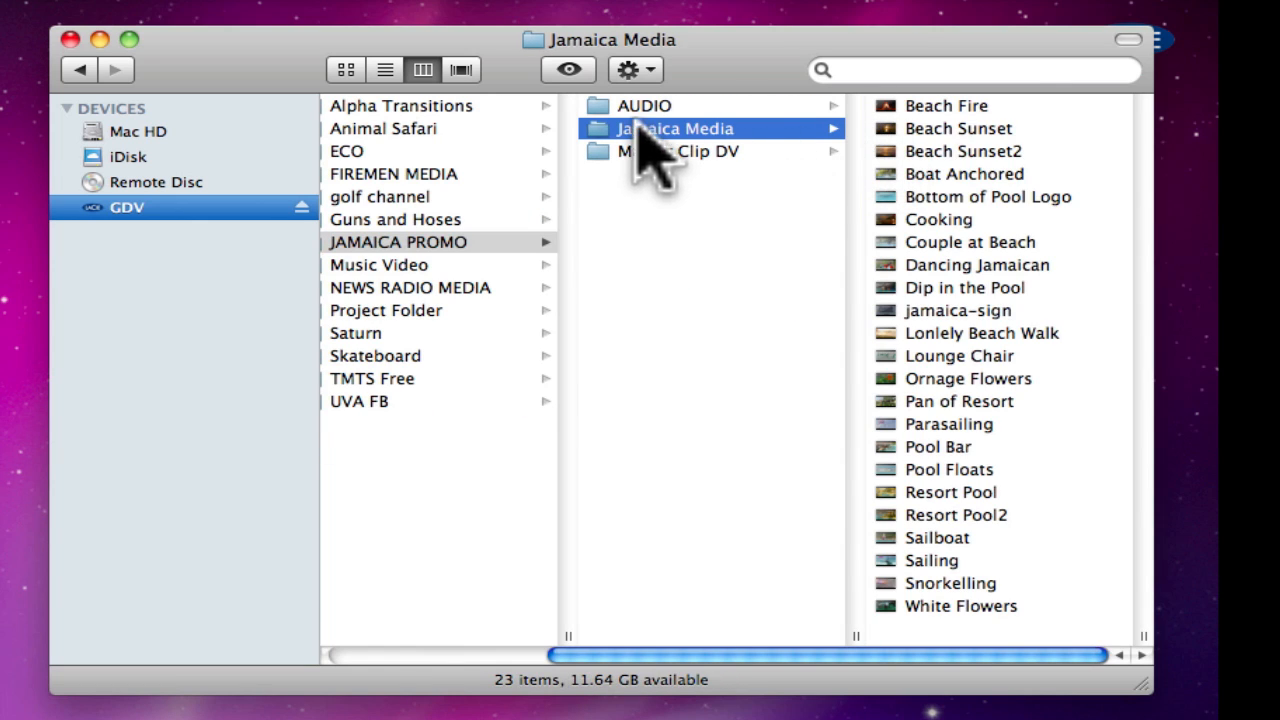
mouse_move(608, 170)
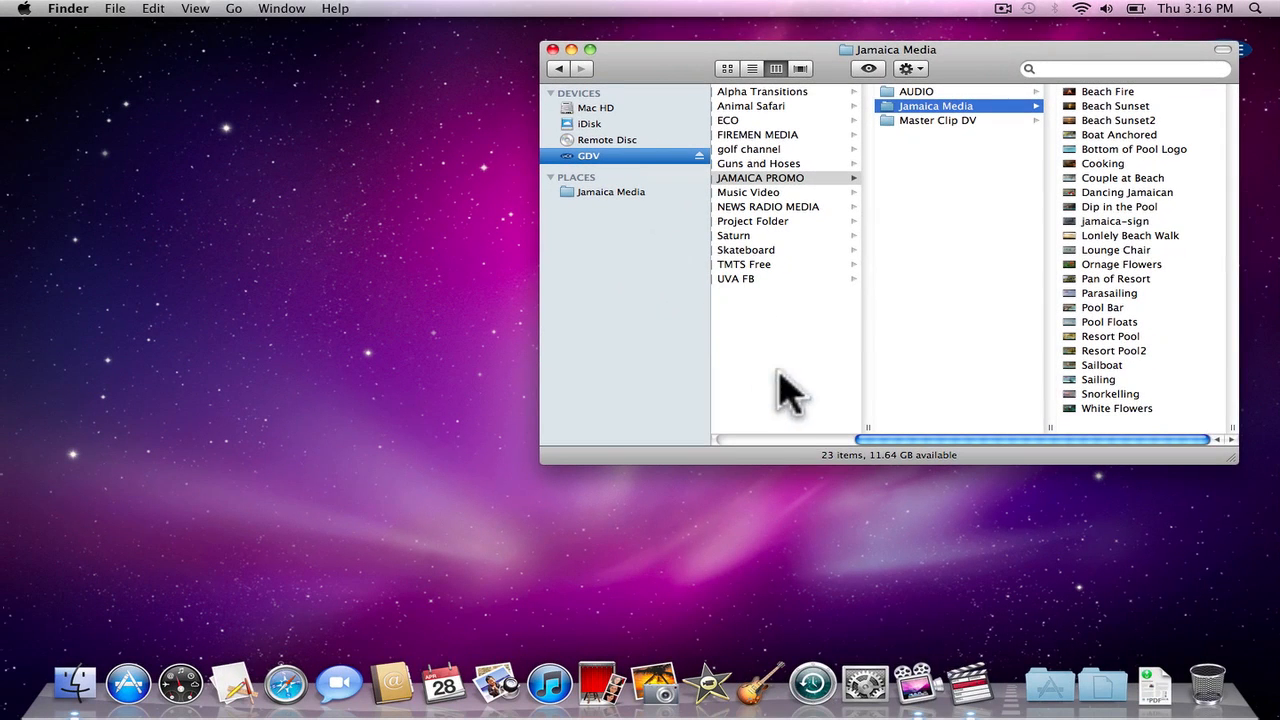
- Switch to Final Cut Pro and reach the Jamaica Media clips via the new sidebar shortcut
click(964, 690)
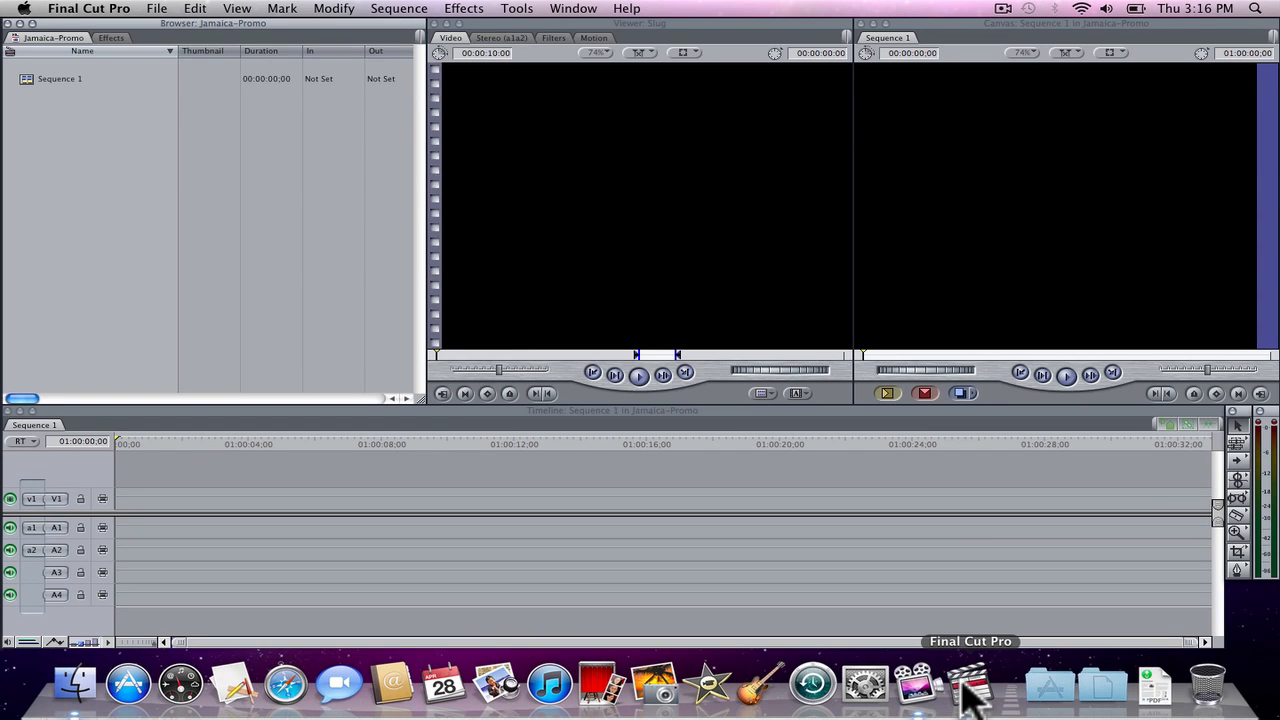
mouse_move(440, 564)
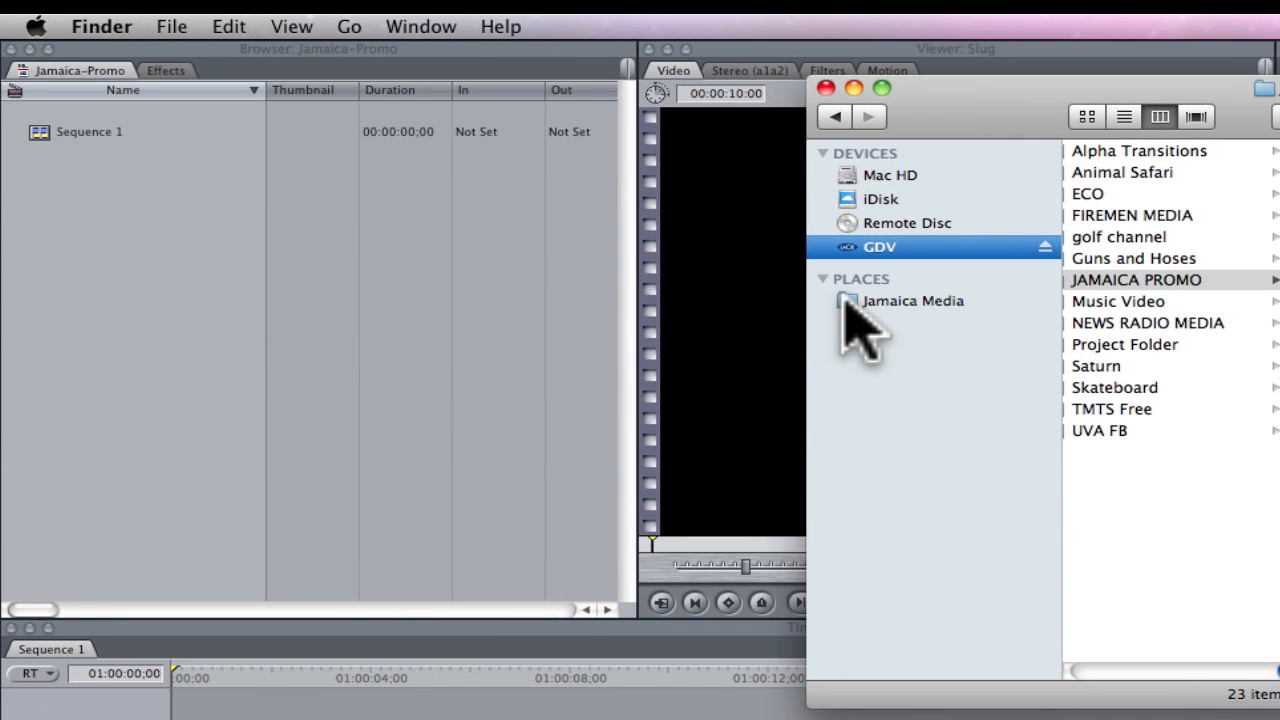
click(912, 300)
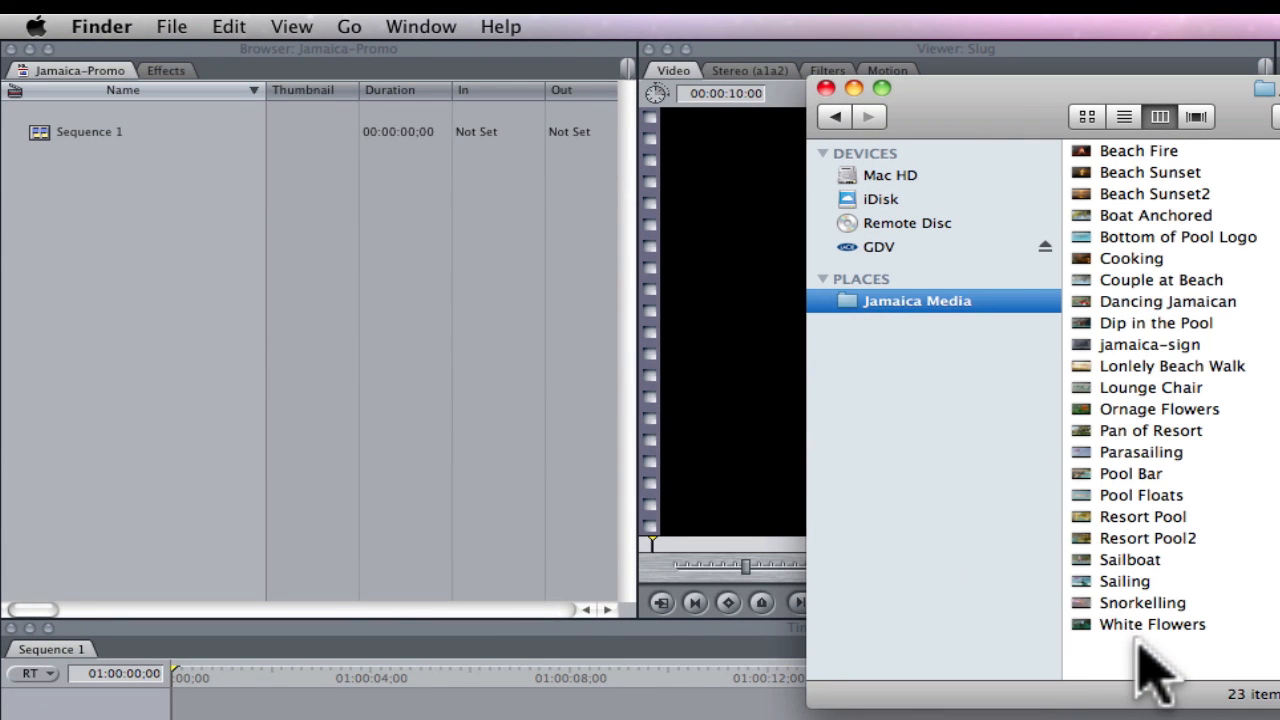